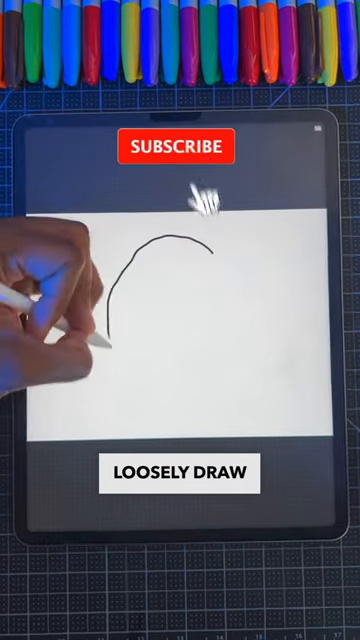
Step: Sketch a rough arc and hold so QuickShape snaps it into an editable quadrilateral
left_click(180, 146)
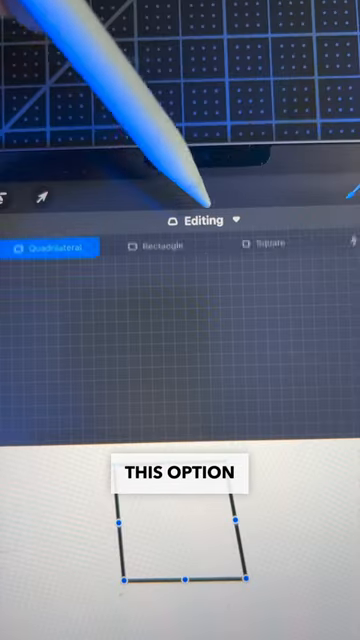
Step: Make the shape a Quadrilateral, then show the Prefs > Gesture controls > QuickShape settings
left_click(277, 256)
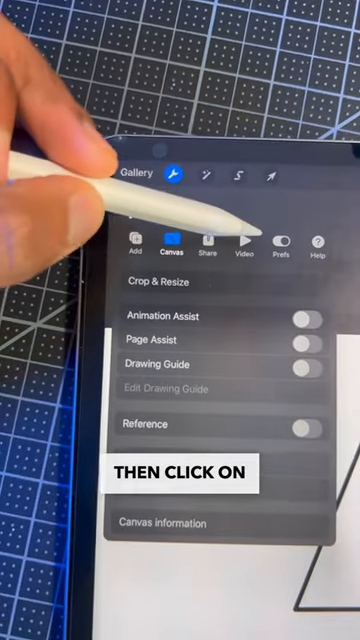
left_click(281, 241)
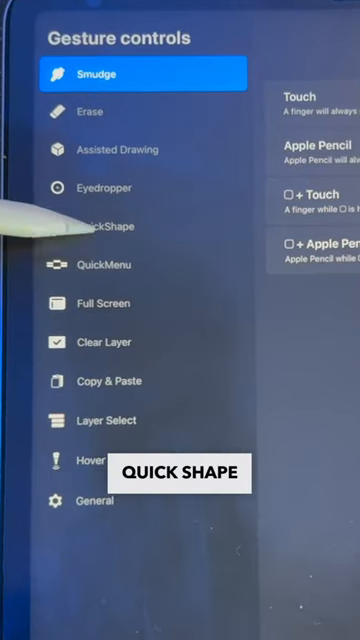
left_click(100, 225)
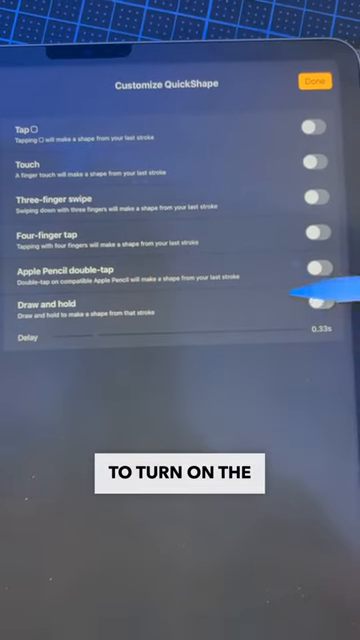